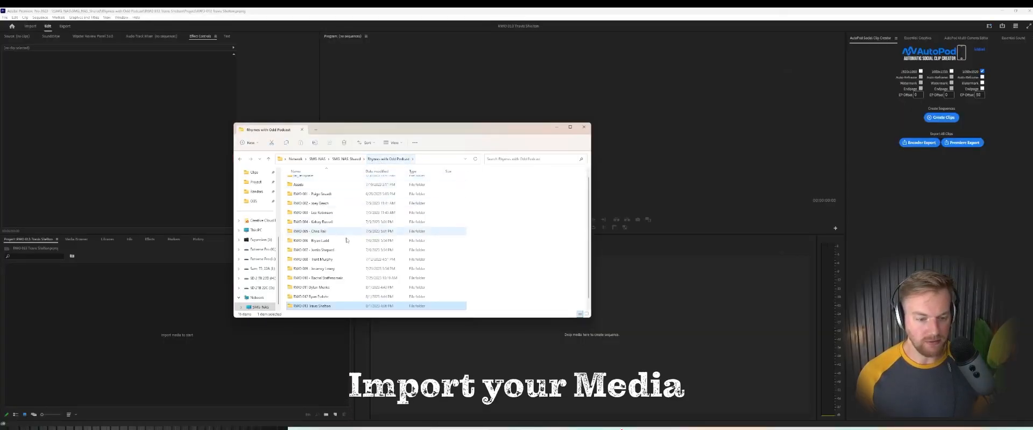
Open the latest episode folder and select the A Cam, Audio, B Cam and C Cam folders.
{"action": "double_click", "coordinate": [314, 305]}
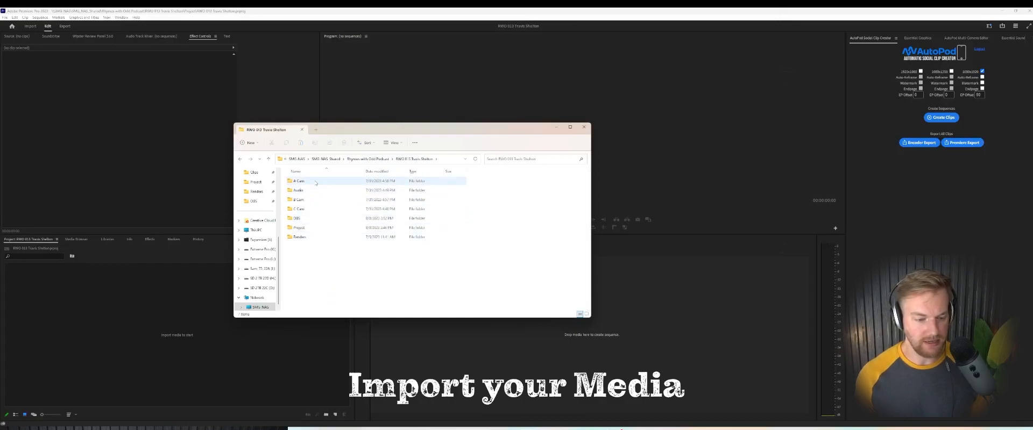
{"action": "left_click", "coordinate": [298, 199]}
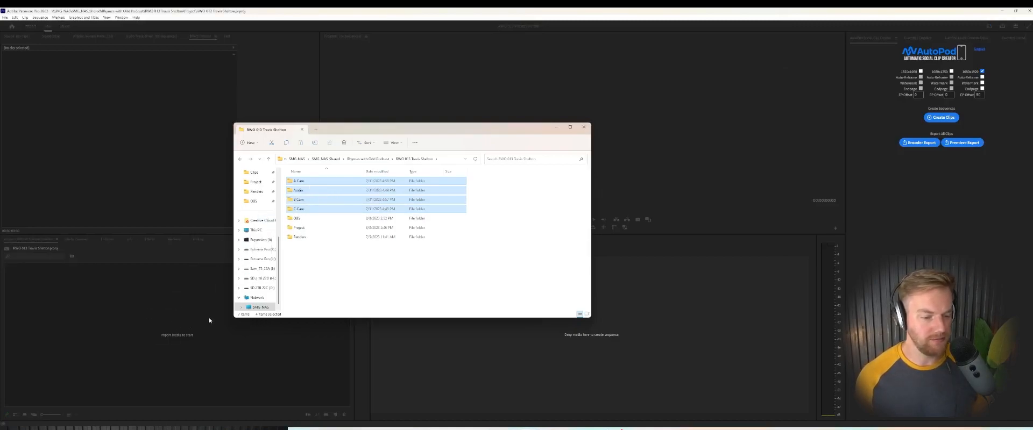
Create a multi-camera source sequence named MC1 from the selected camera and audio clips.
{"action": "left_click", "coordinate": [583, 126]}
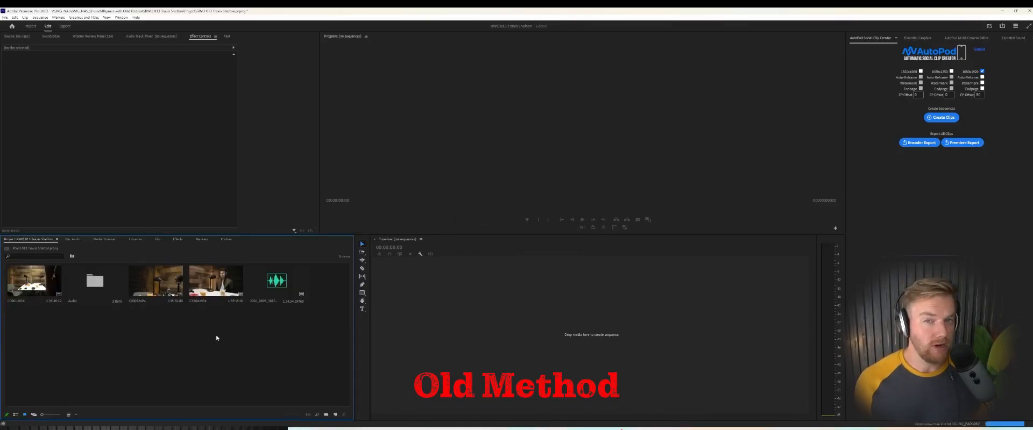
{"action": "mouse_move", "coordinate": [274, 328]}
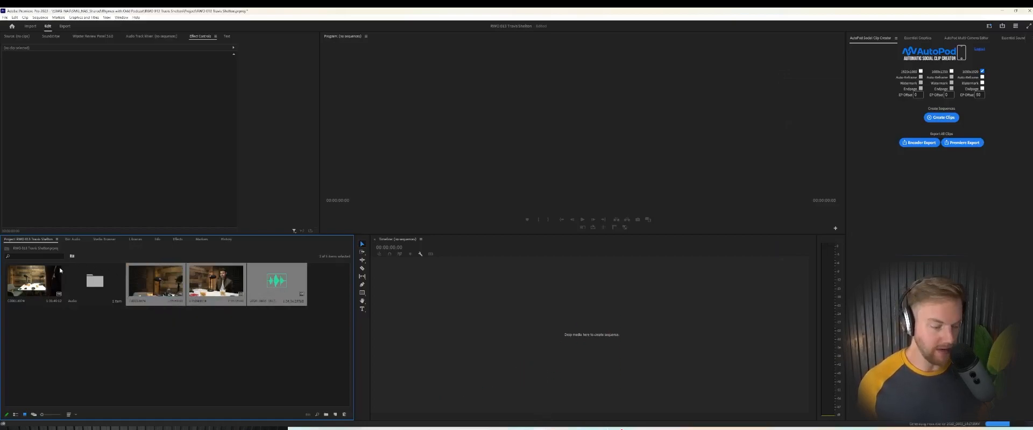
{"action": "right_click", "coordinate": [33, 281]}
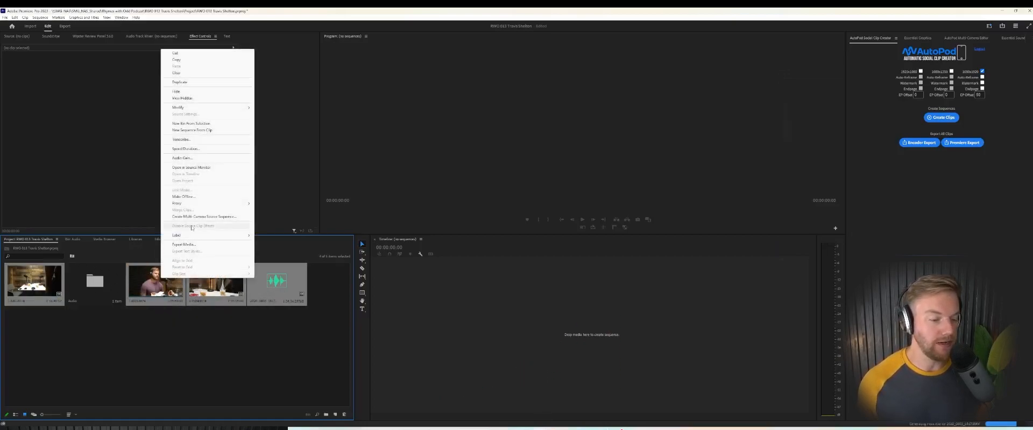
{"action": "left_click", "coordinate": [205, 217]}
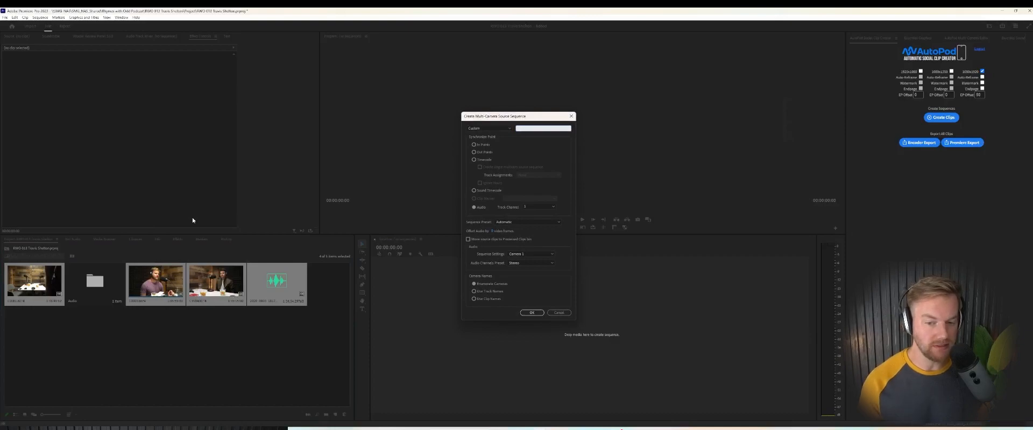
{"action": "type", "text": "MC1"}
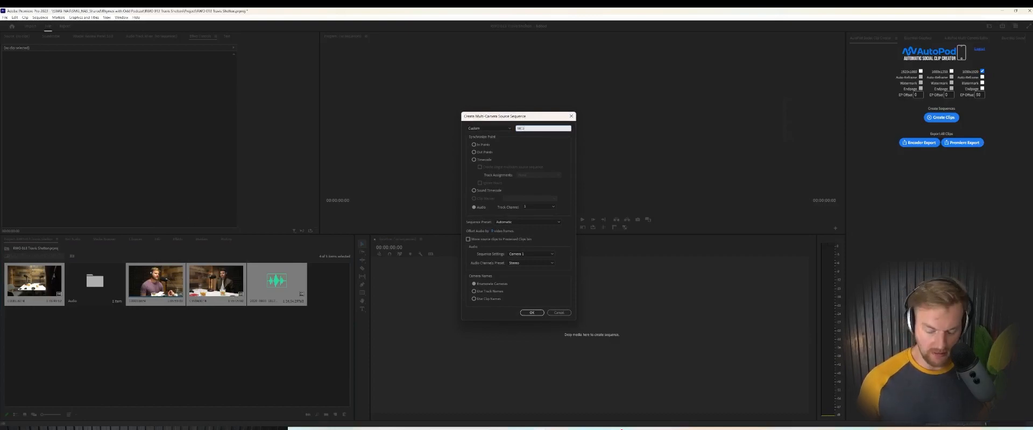
{"action": "left_click", "coordinate": [558, 313]}
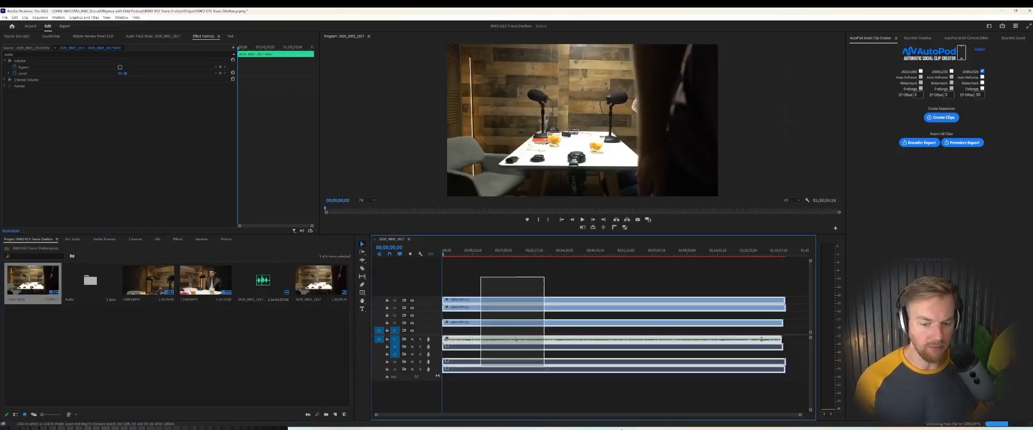
Bring up the context menu for a clip in the multicam sequence.
{"action": "right_click", "coordinate": [533, 342]}
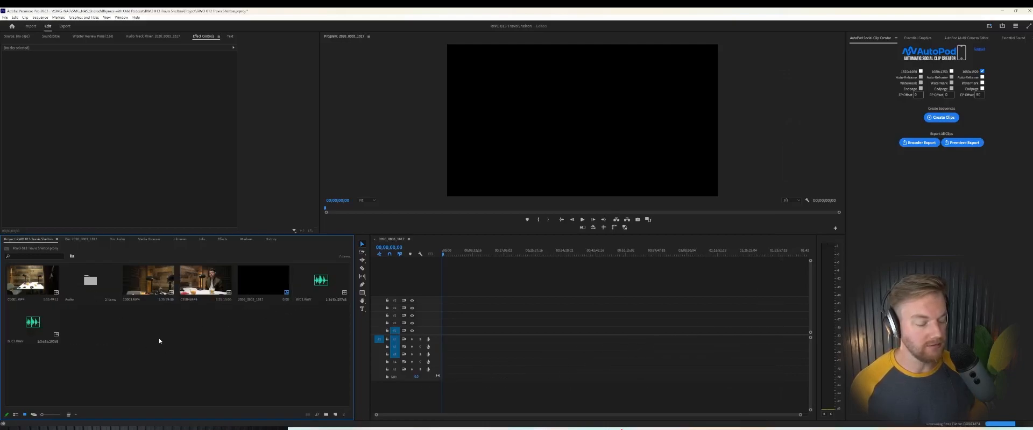
{"action": "mouse_move", "coordinate": [143, 316]}
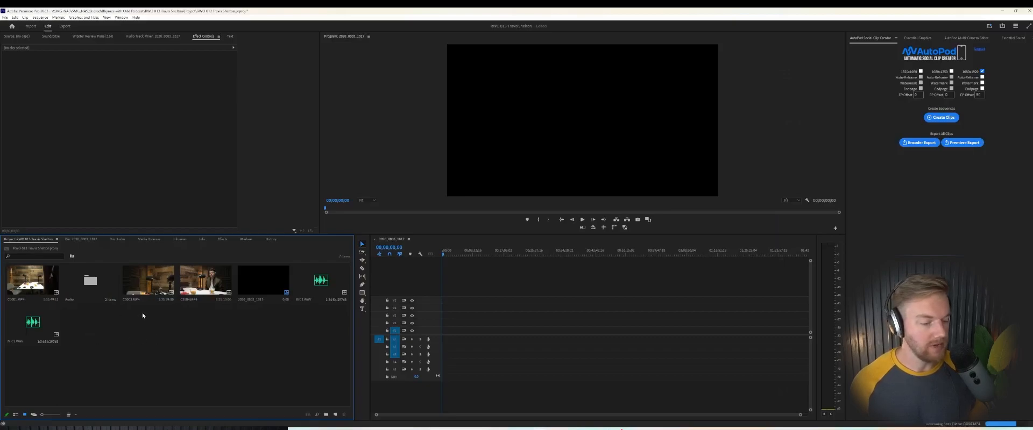
Merge a camera clip with the audio recording, synchronized by audio.
{"action": "left_click", "coordinate": [148, 280]}
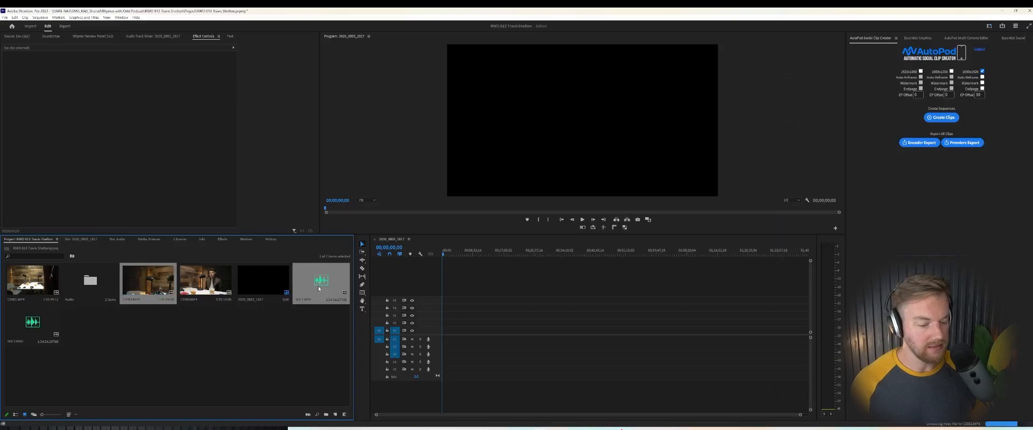
{"action": "right_click", "coordinate": [319, 283]}
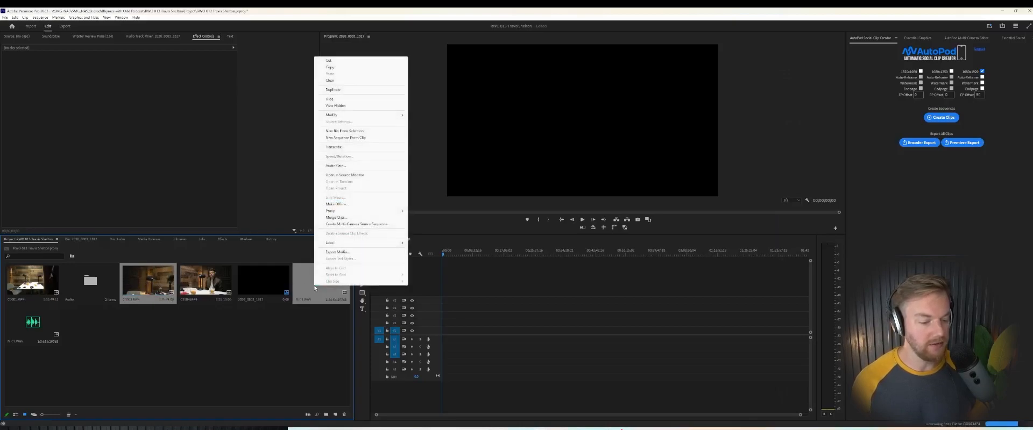
{"action": "left_click", "coordinate": [335, 217]}
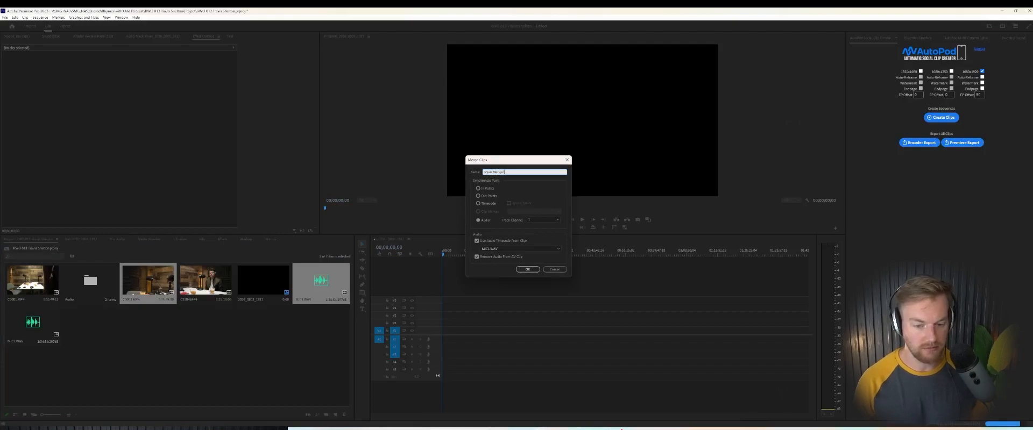
{"action": "left_click", "coordinate": [528, 269]}
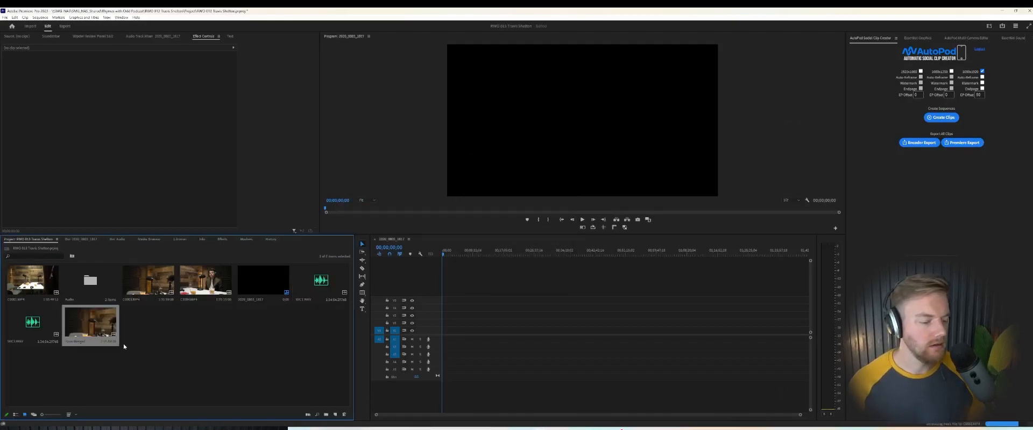
Add the merged clip to the timeline and resolve the sequence settings mismatch.
{"action": "double_click", "coordinate": [91, 323]}
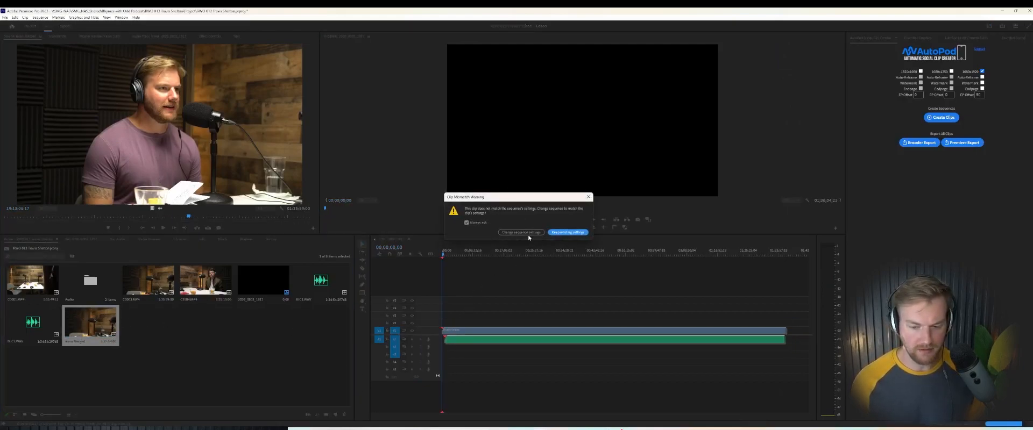
{"action": "left_click", "coordinate": [568, 232]}
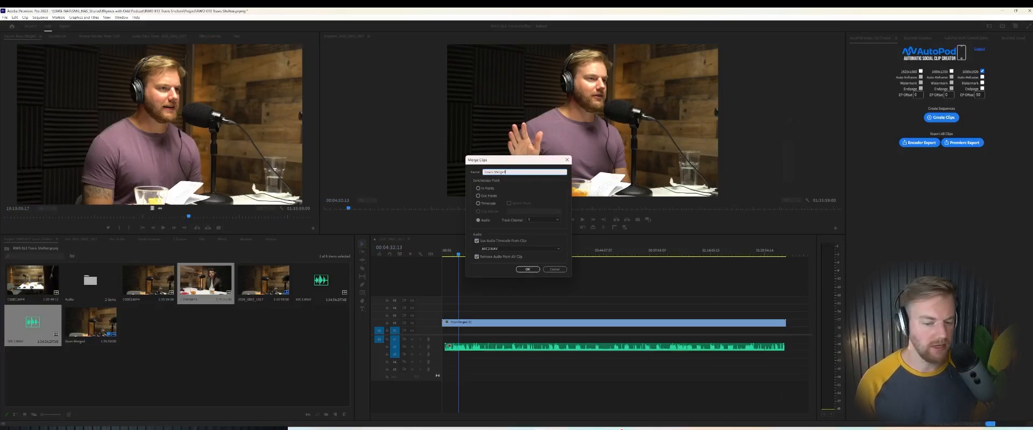
{"action": "left_click", "coordinate": [527, 269]}
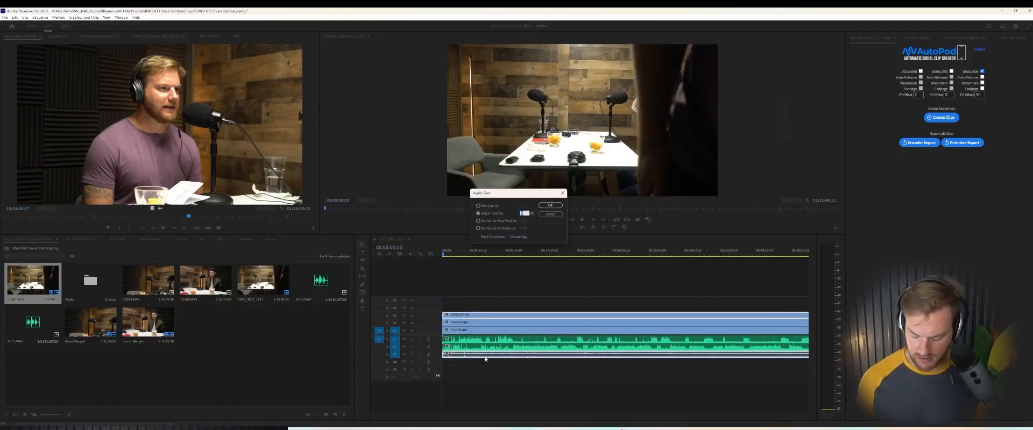
Choose Adjust Gain by in the Audio Gain dialog for the stacked clips.
{"action": "left_click", "coordinate": [550, 206]}
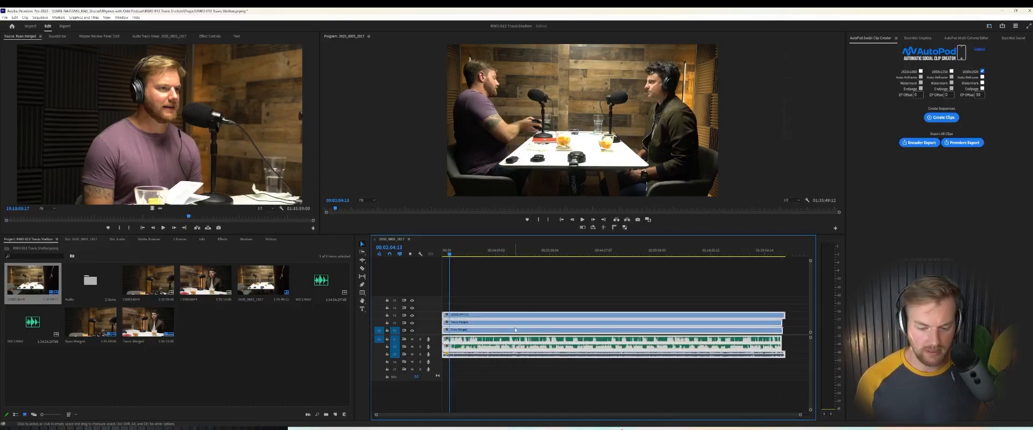
Synchronize the stacked camera clips using Audio as the sync point.
{"action": "right_click", "coordinate": [515, 330]}
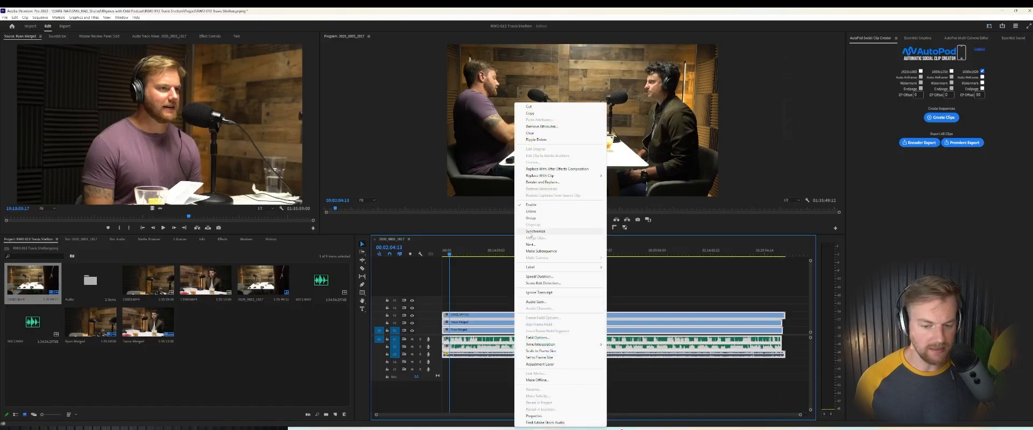
{"action": "left_click", "coordinate": [535, 232]}
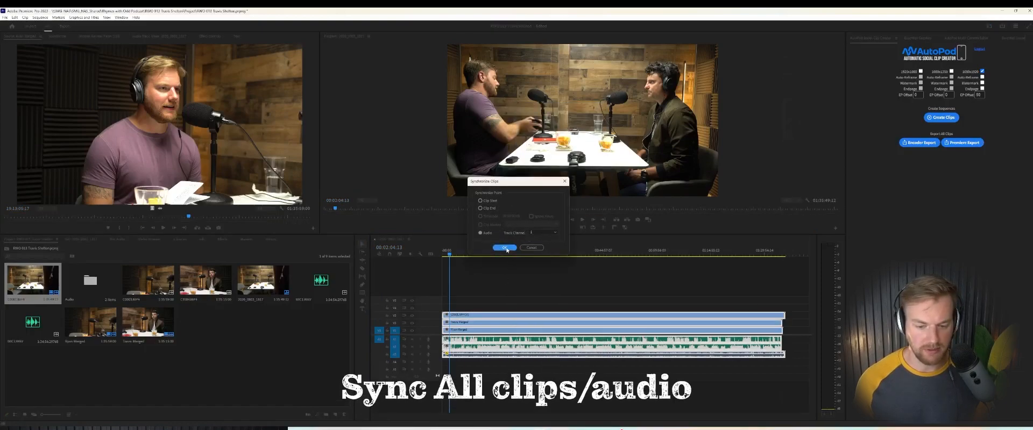
{"action": "left_click", "coordinate": [505, 247]}
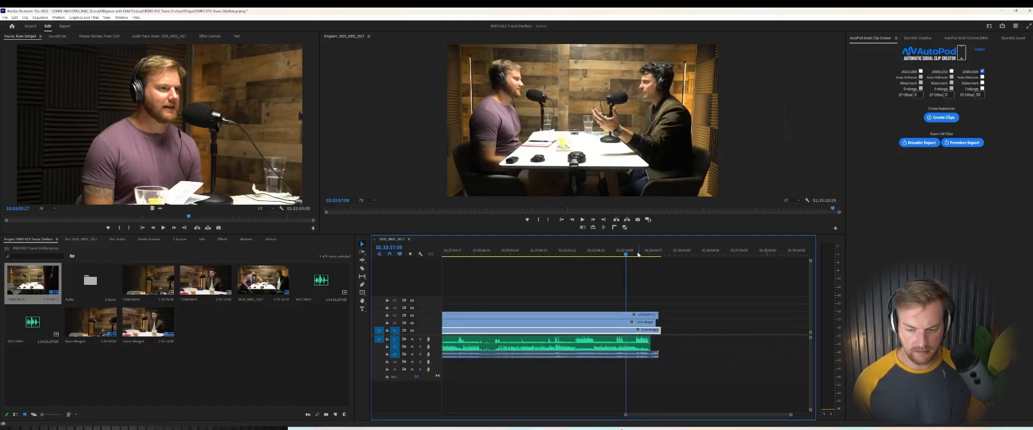
{"action": "left_click", "coordinate": [651, 251]}
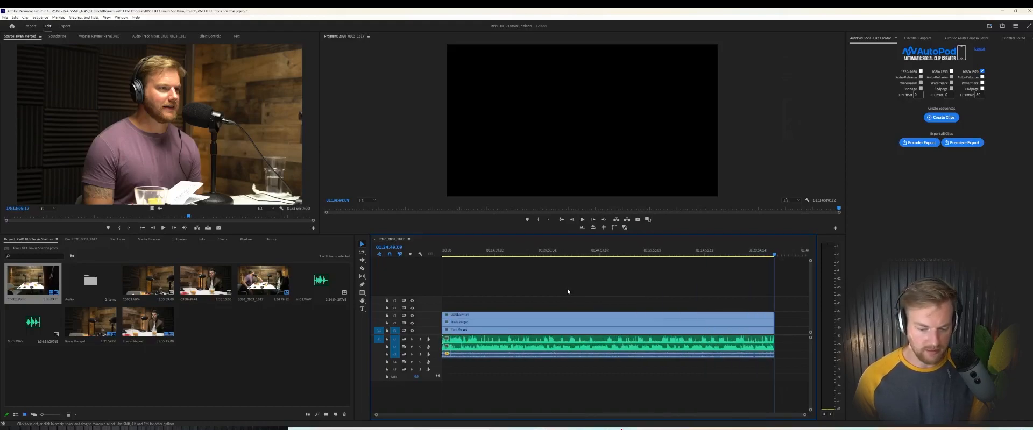
{"action": "right_click", "coordinate": [568, 291]}
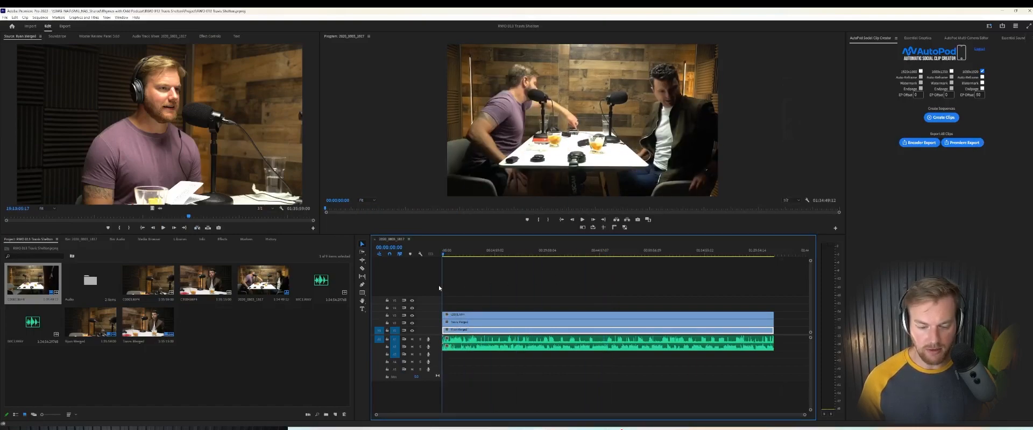
{"action": "mouse_move", "coordinate": [447, 301]}
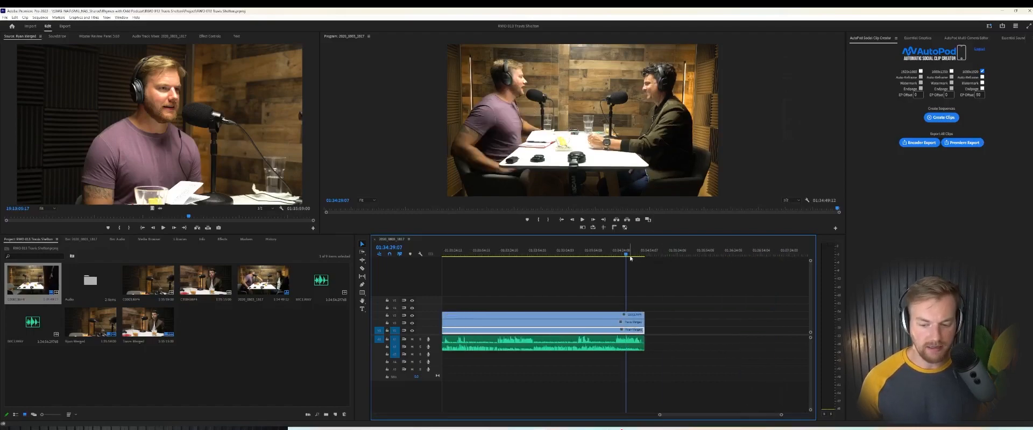
{"action": "left_click", "coordinate": [634, 256]}
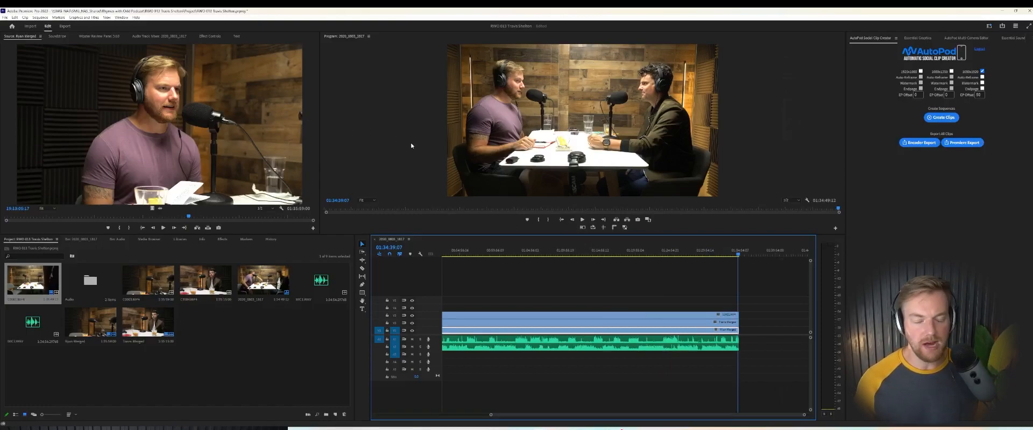
{"action": "left_click", "coordinate": [120, 17]}
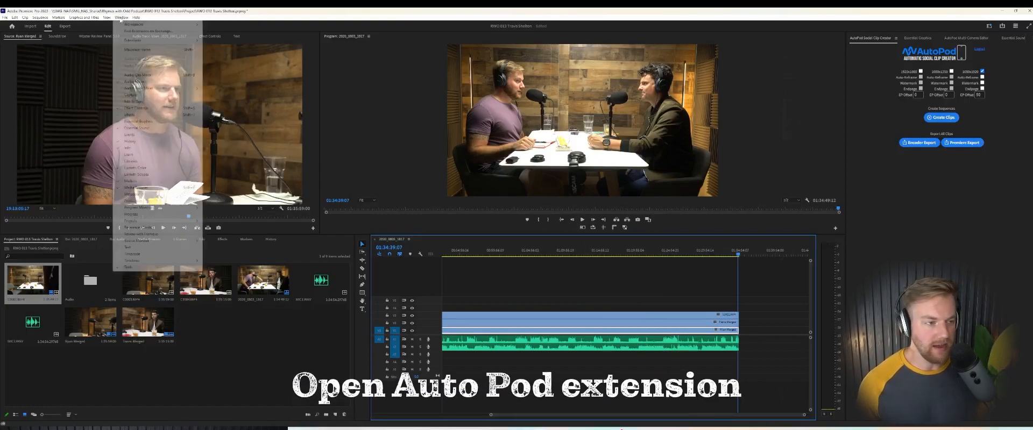
{"action": "left_click", "coordinate": [133, 24]}
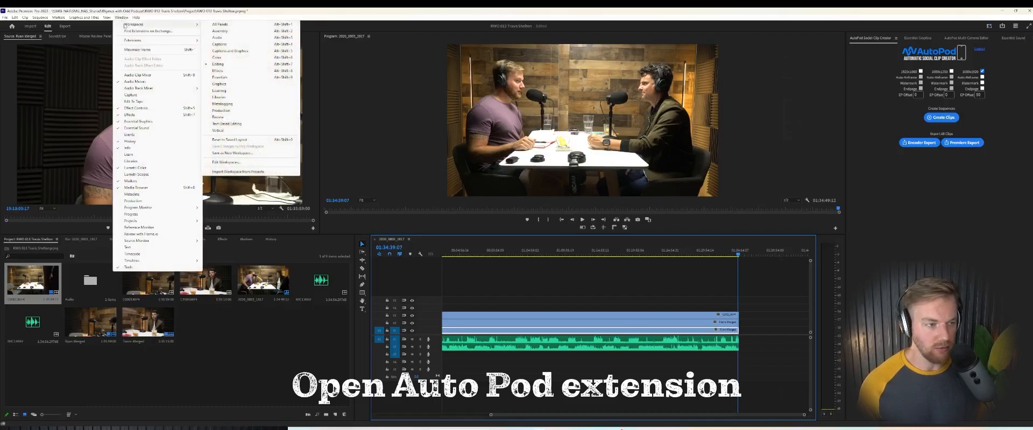
{"action": "left_click", "coordinate": [132, 40]}
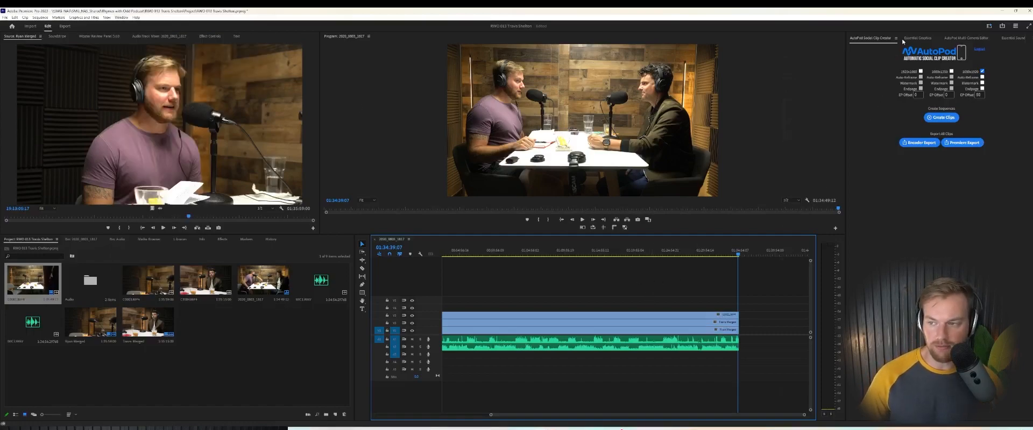
Load the RWO Podcast saved layout in the AutoPod Multi-Camera Editor.
{"action": "left_click", "coordinate": [966, 38]}
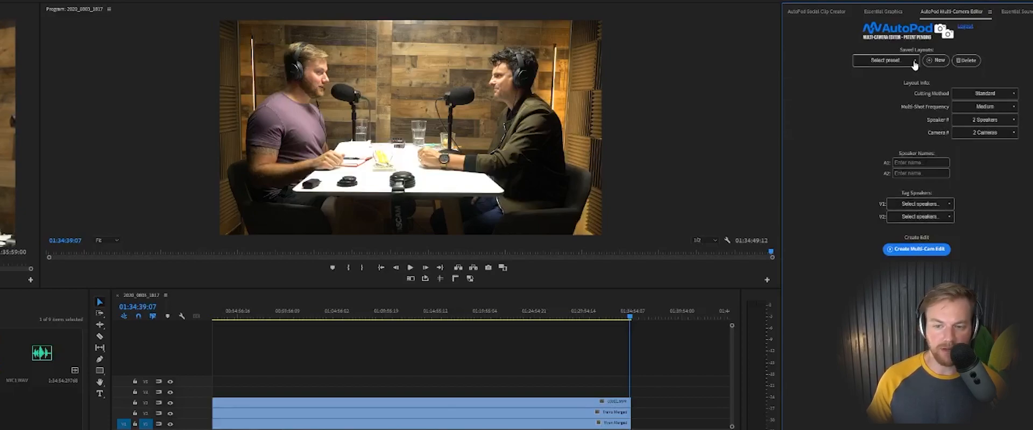
{"action": "left_click", "coordinate": [886, 60]}
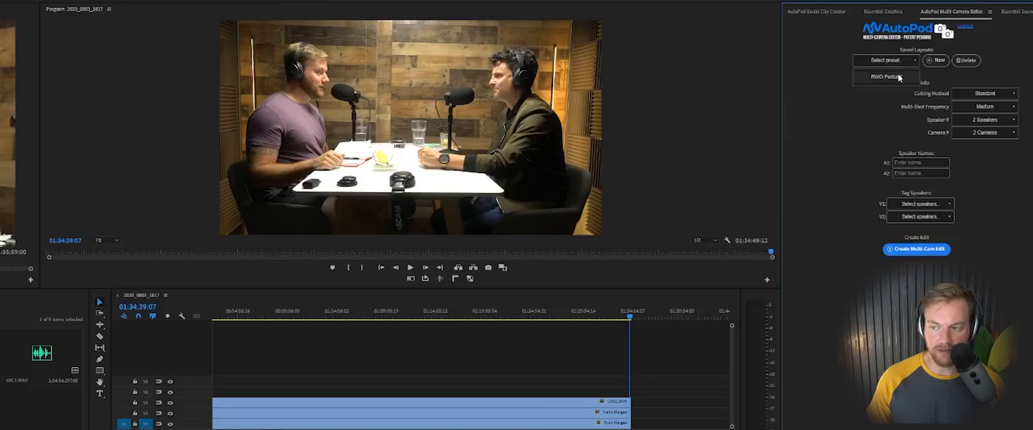
{"action": "left_click", "coordinate": [881, 77]}
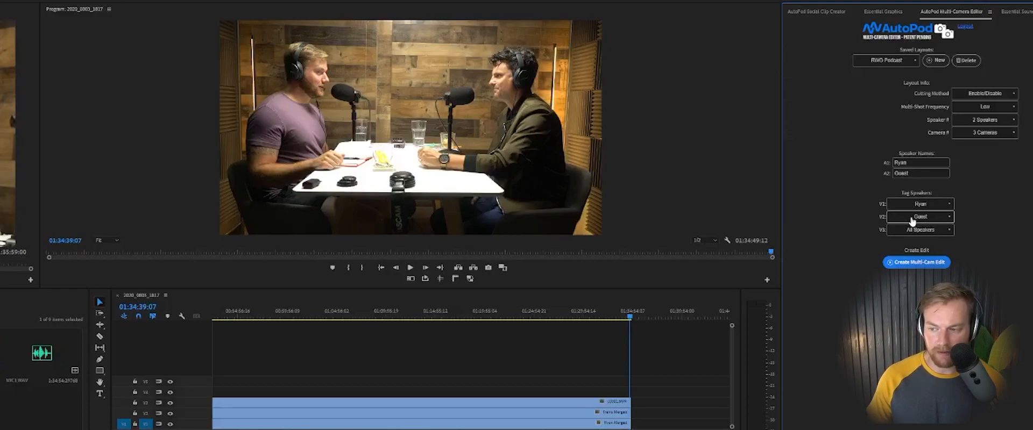
{"action": "mouse_move", "coordinate": [366, 357]}
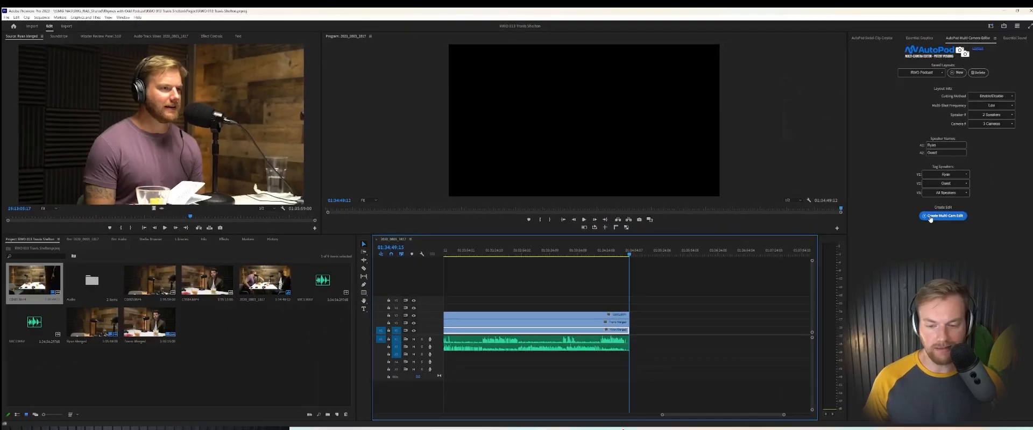
Run AutoPod's Create Multi-Cam Edit on the podcast sequence.
{"action": "left_click", "coordinate": [943, 215]}
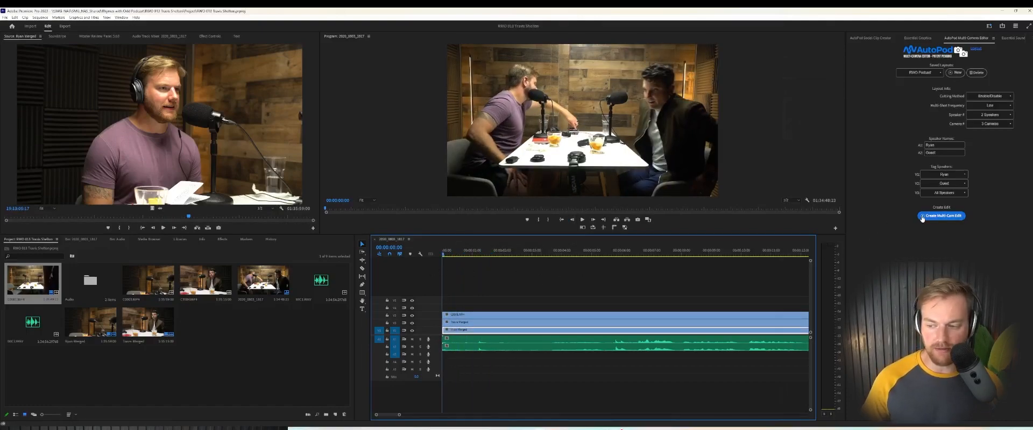
{"action": "left_click", "coordinate": [941, 216]}
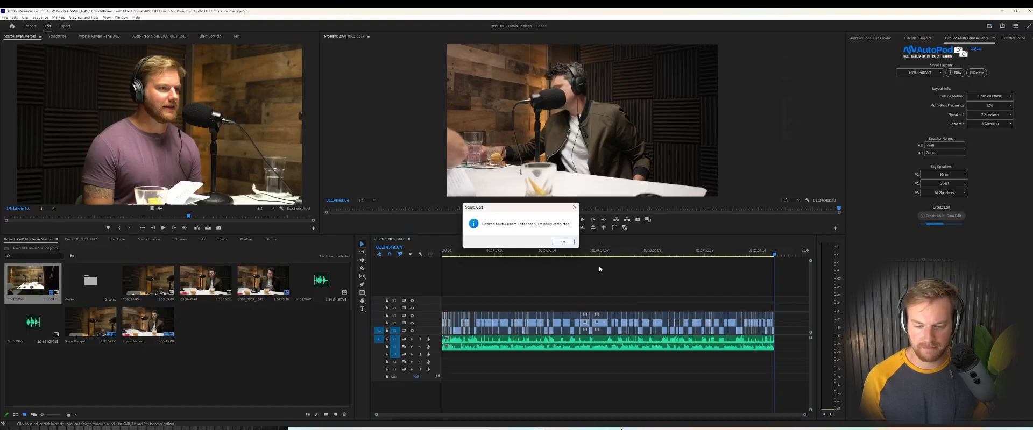
Dismiss the Script Alert and jump around the timeline to review the camera cuts.
{"action": "left_click", "coordinate": [563, 241]}
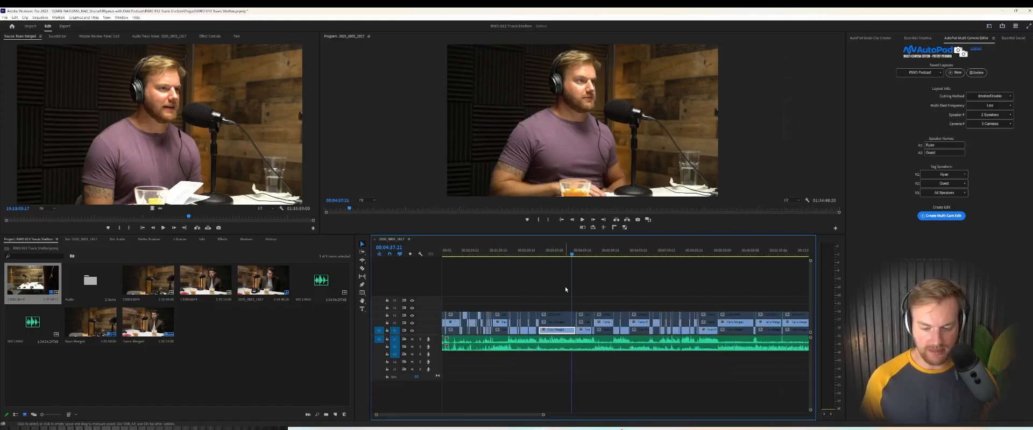
{"action": "left_click", "coordinate": [514, 250]}
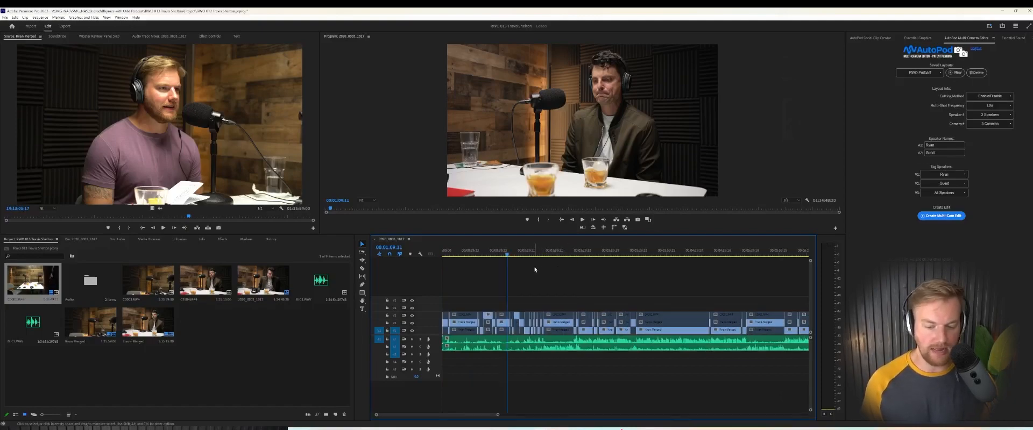
{"action": "left_click", "coordinate": [526, 250]}
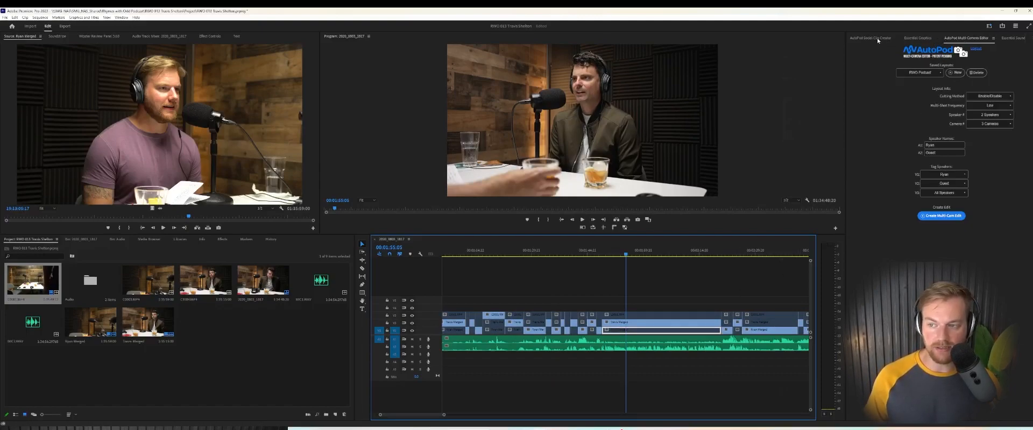
Use AutoPod's Social Clip Creator to build a vertical 1080x1920 clip from the marked range.
{"action": "left_click", "coordinate": [869, 38]}
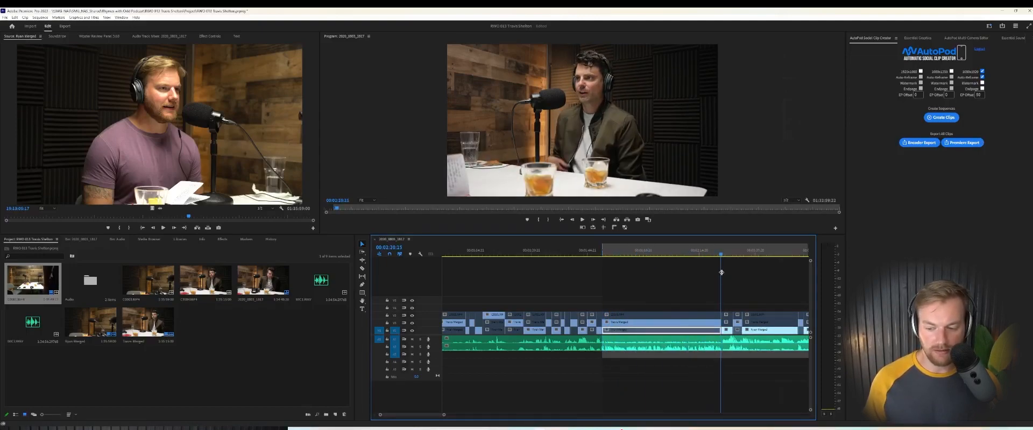
{"action": "left_click", "coordinate": [942, 118]}
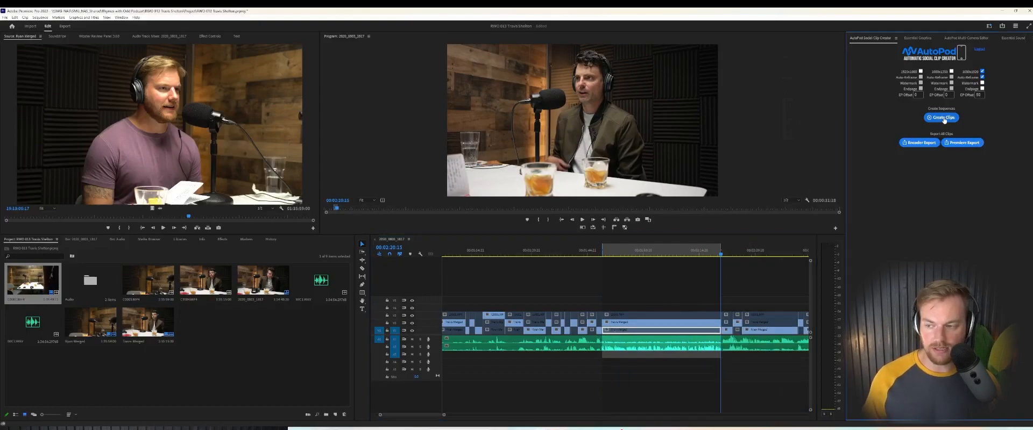
{"action": "left_click", "coordinate": [941, 118]}
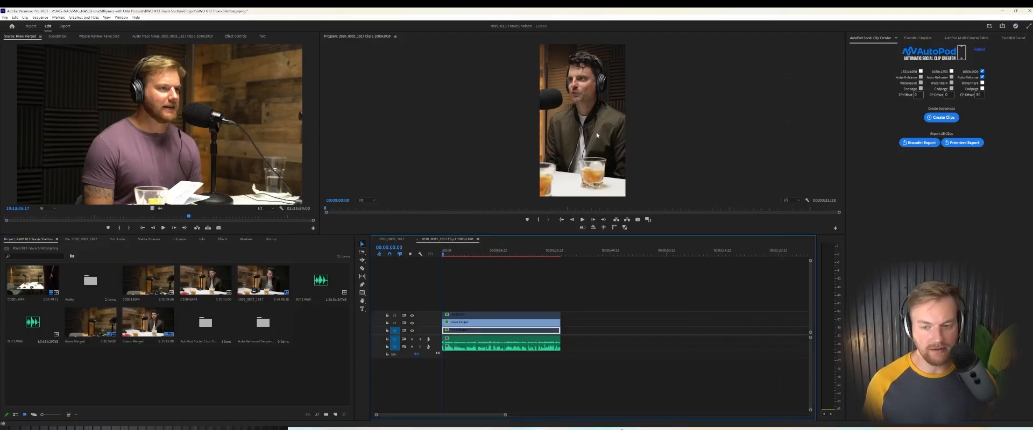
{"action": "mouse_move", "coordinate": [622, 226]}
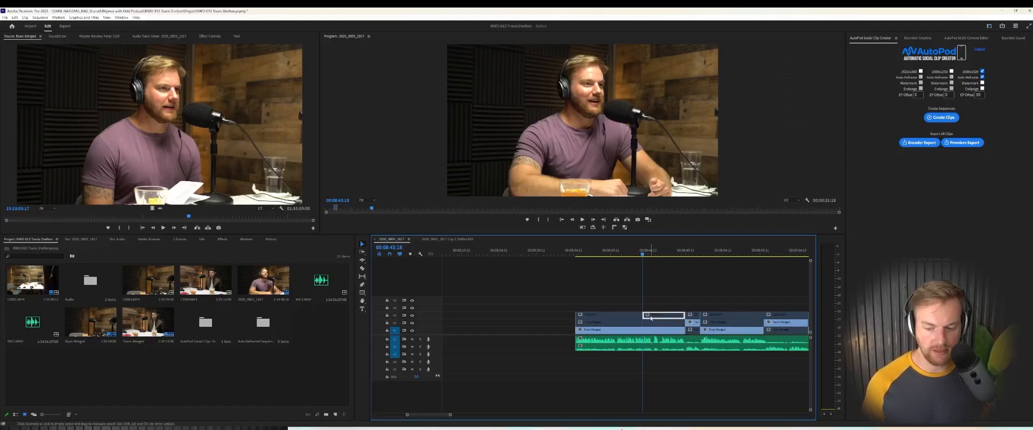
Open a context menu on the full 2020_0903_1617 episode sequence timeline.
{"action": "right_click", "coordinate": [649, 316]}
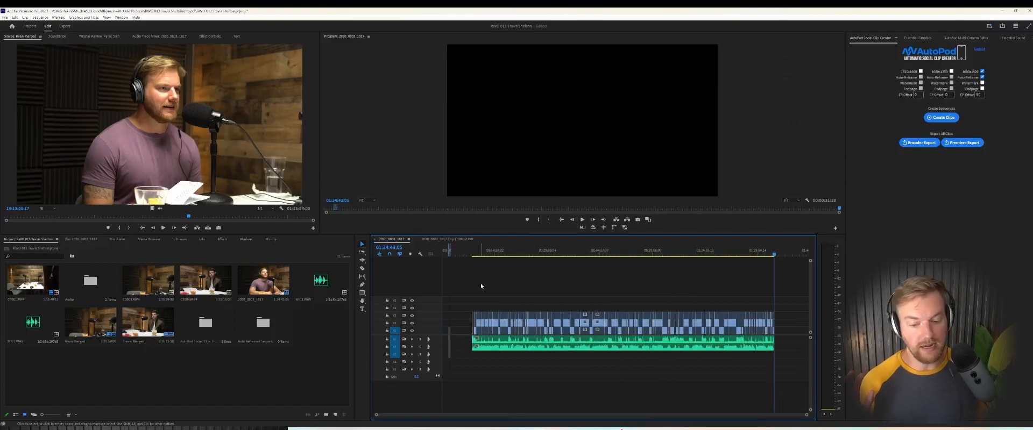
Move to another section of the episode and create a second AutoPod social clip.
{"action": "left_click", "coordinate": [547, 251]}
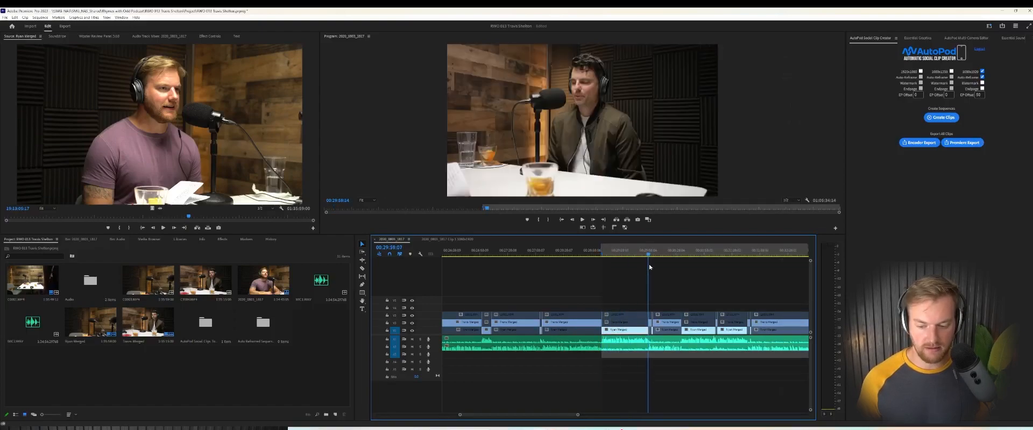
{"action": "left_click", "coordinate": [942, 117]}
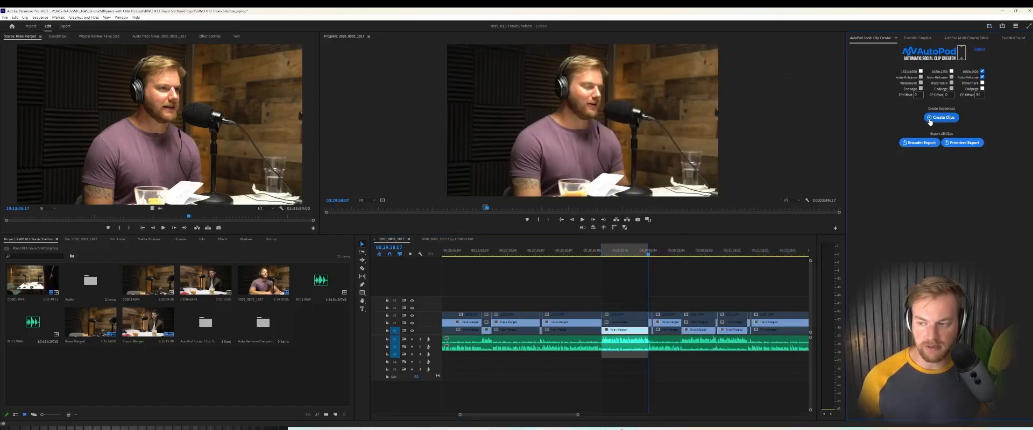
{"action": "left_click", "coordinate": [942, 117]}
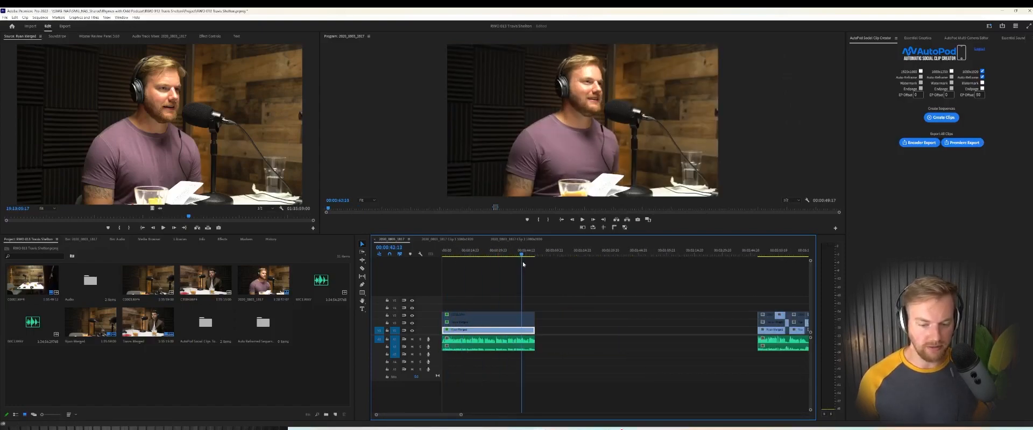
Bring up File Explorer on the podcast's folder of episode folders.
{"action": "left_click", "coordinate": [527, 264]}
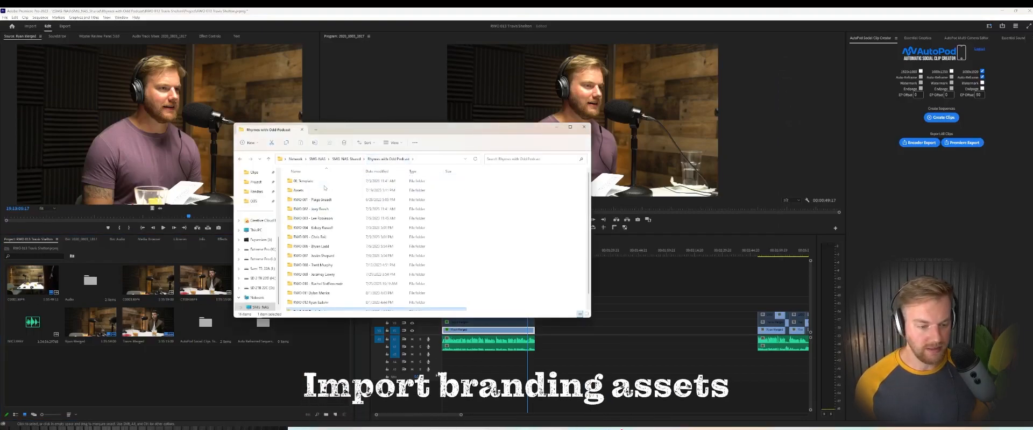
Open the Assets folder and select a branding file to import.
{"action": "double_click", "coordinate": [298, 190]}
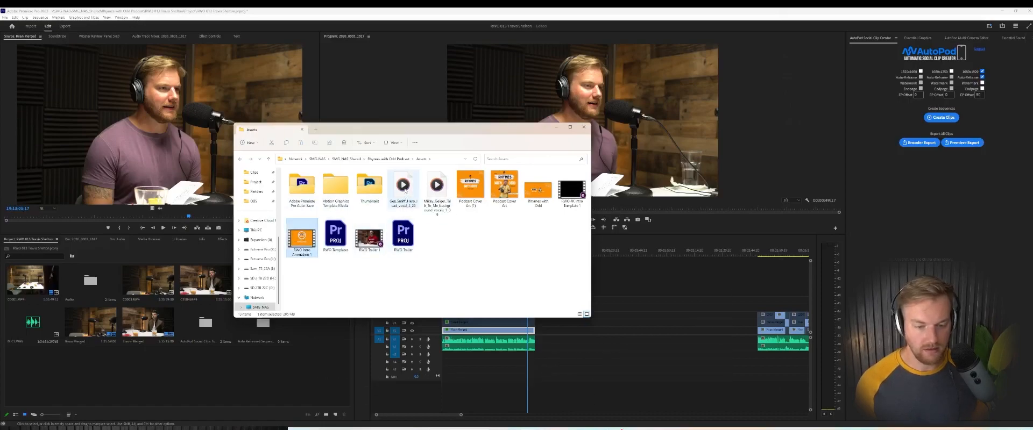
{"action": "left_click", "coordinate": [436, 187]}
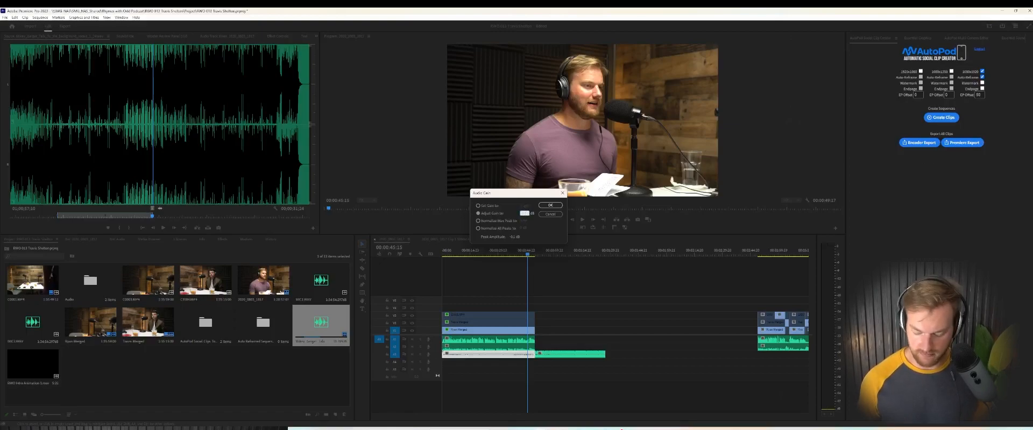
Confirm the music's Audio Gain, then select the music clip and apply a second gain change.
{"action": "left_click", "coordinate": [551, 205]}
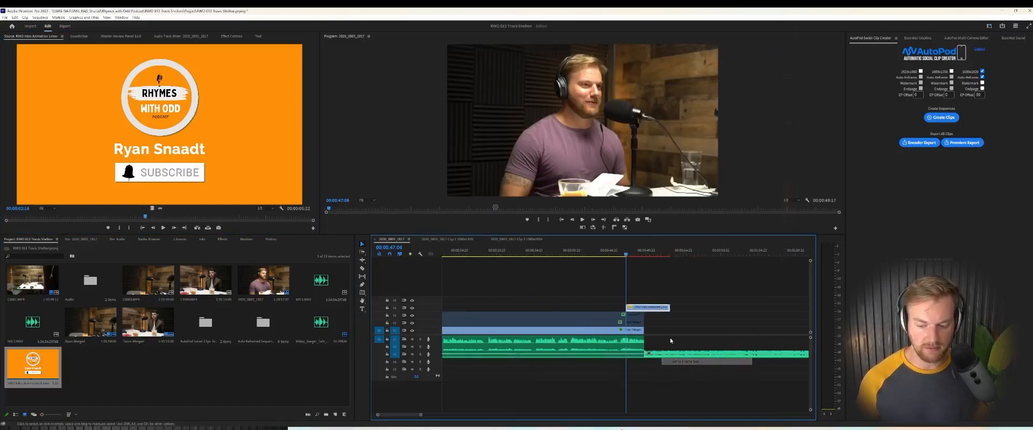
{"action": "left_click", "coordinate": [633, 250]}
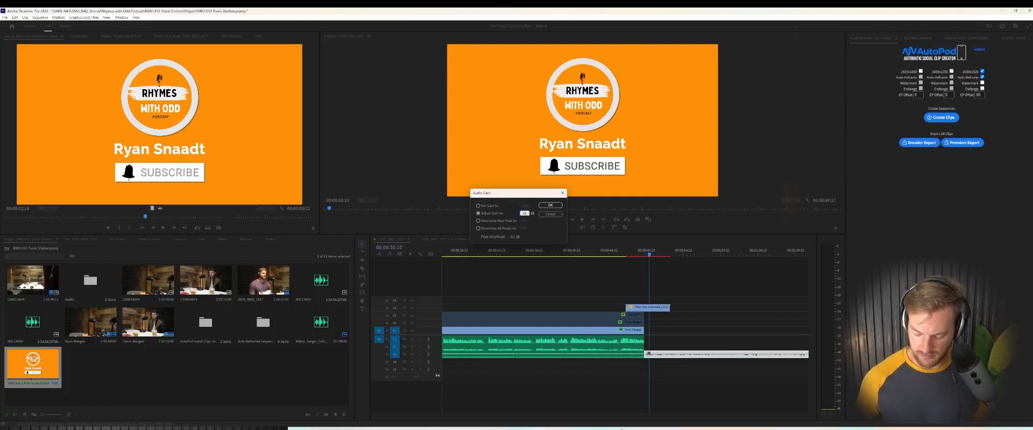
{"action": "left_click", "coordinate": [550, 205]}
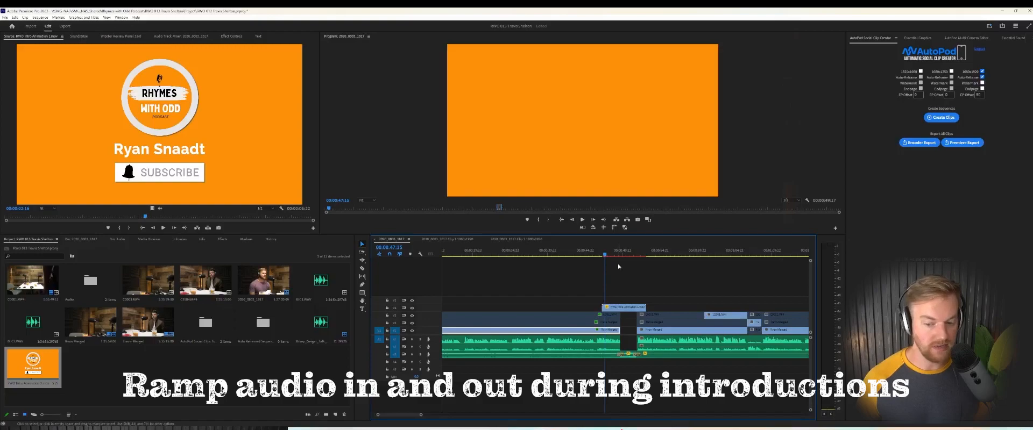
Ramp the conversation audio around the intro animation and add a graphic clip above.
{"action": "left_click", "coordinate": [586, 255]}
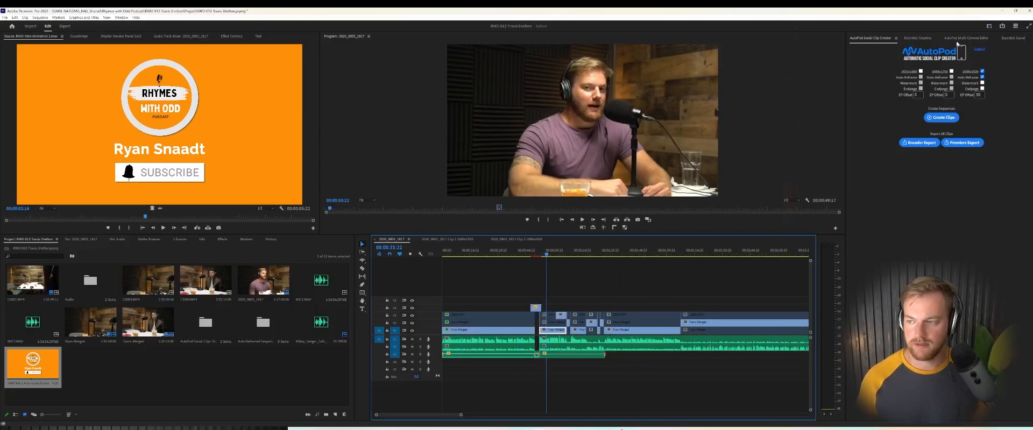
{"action": "left_click", "coordinate": [918, 38]}
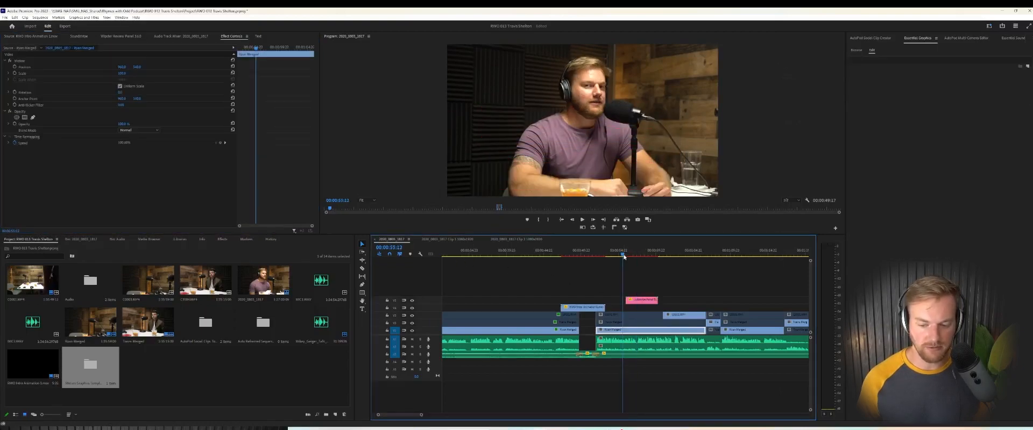
Show the full AutoPod-cut episode with its wide two-speaker angle.
{"action": "left_click", "coordinate": [643, 282]}
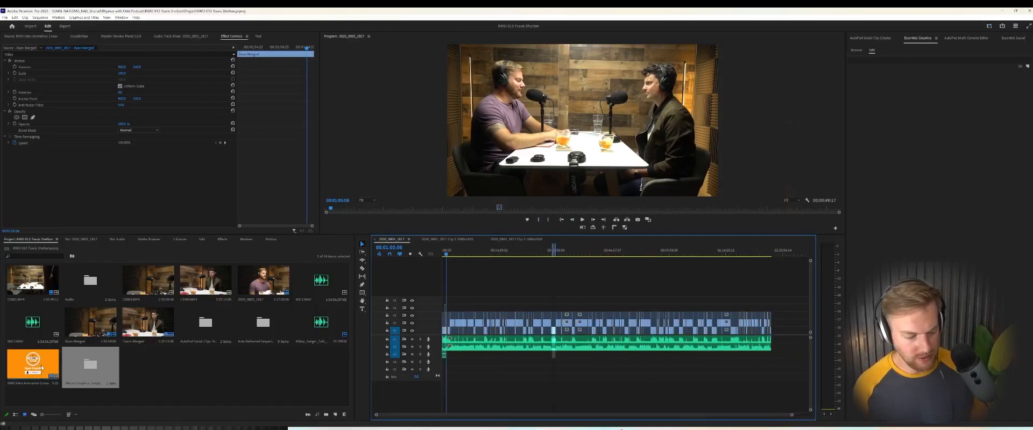
Preview the closing music clip and confirm its Audio Gain change.
{"action": "double_click", "coordinate": [33, 366]}
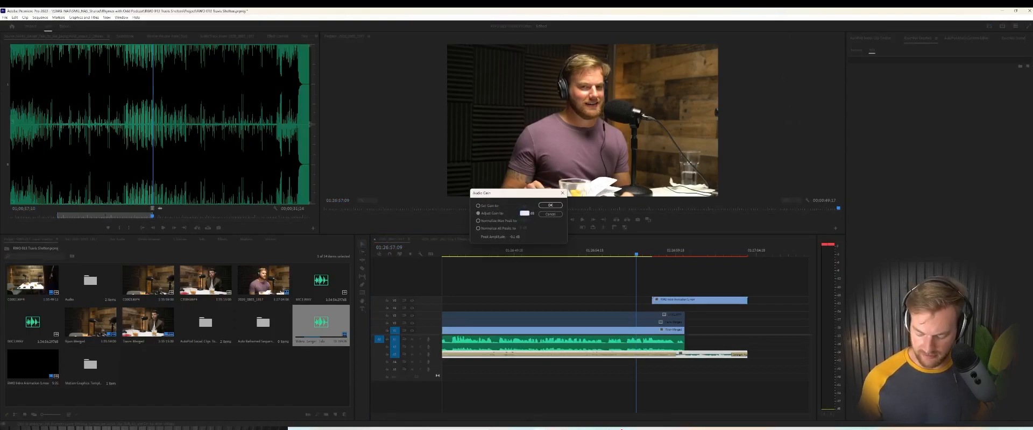
{"action": "left_click", "coordinate": [549, 205]}
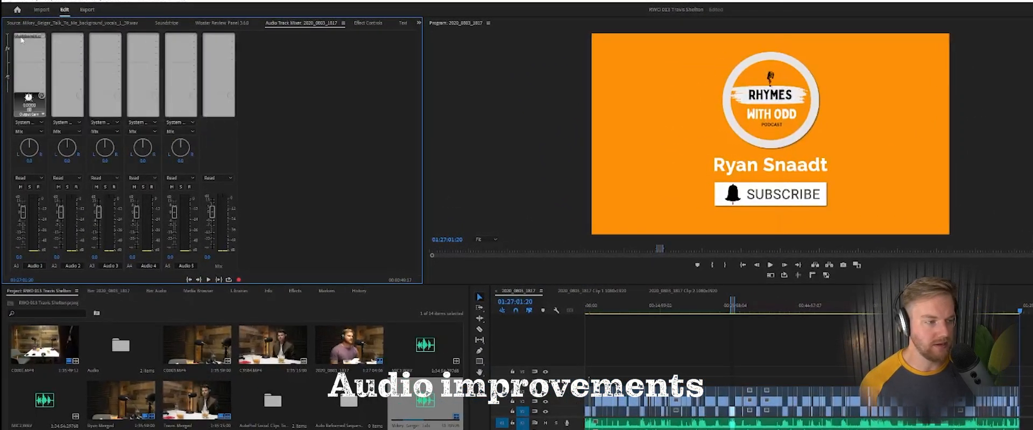
Set Audio 1's Multiband Compressor to Enhance Lows and add a Parametric Equalizer.
{"action": "left_click", "coordinate": [666, 158]}
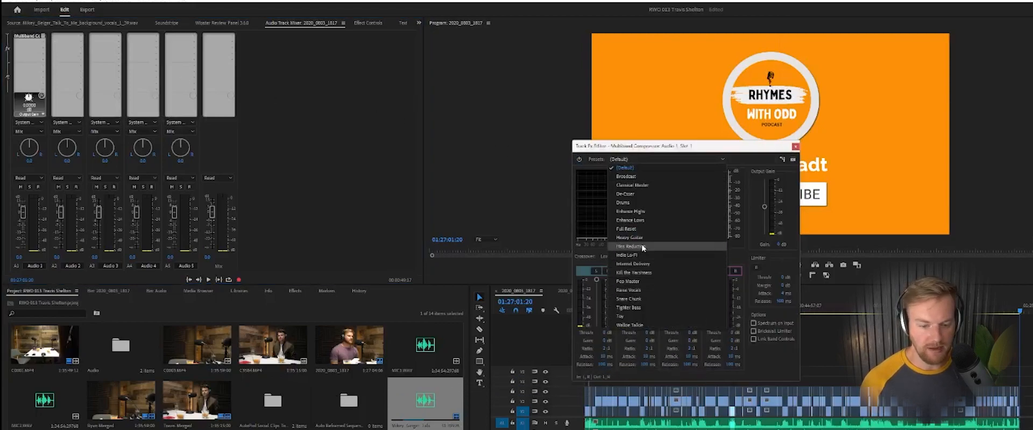
{"action": "left_click", "coordinate": [629, 220]}
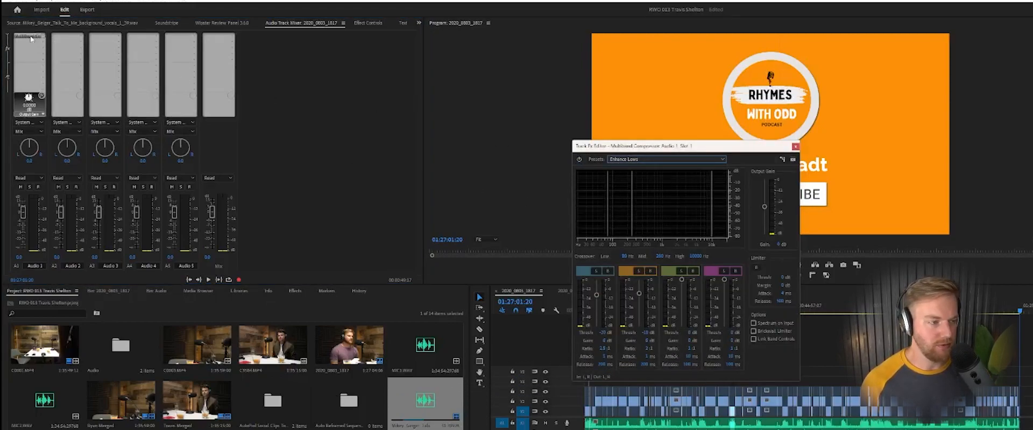
{"action": "left_click", "coordinate": [28, 36]}
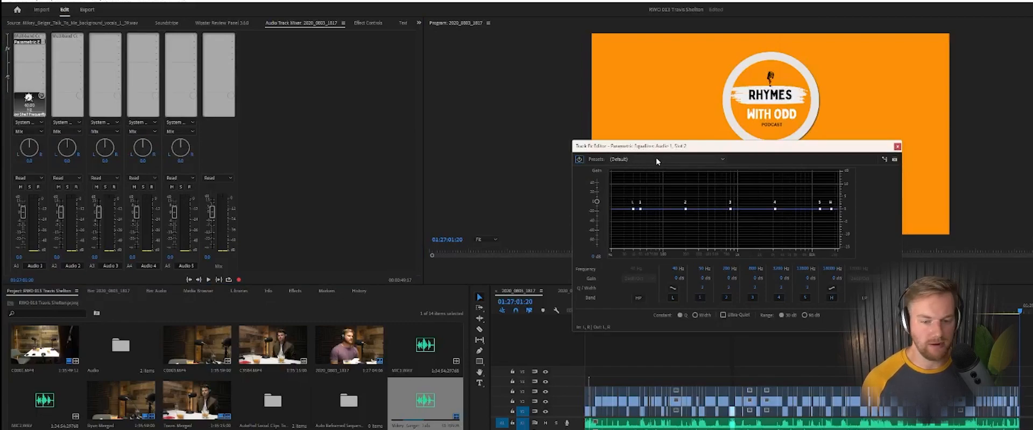
Apply the Vocal Enhancer preset to the Audio 1 Parametric Equalizer.
{"action": "left_click", "coordinate": [666, 158]}
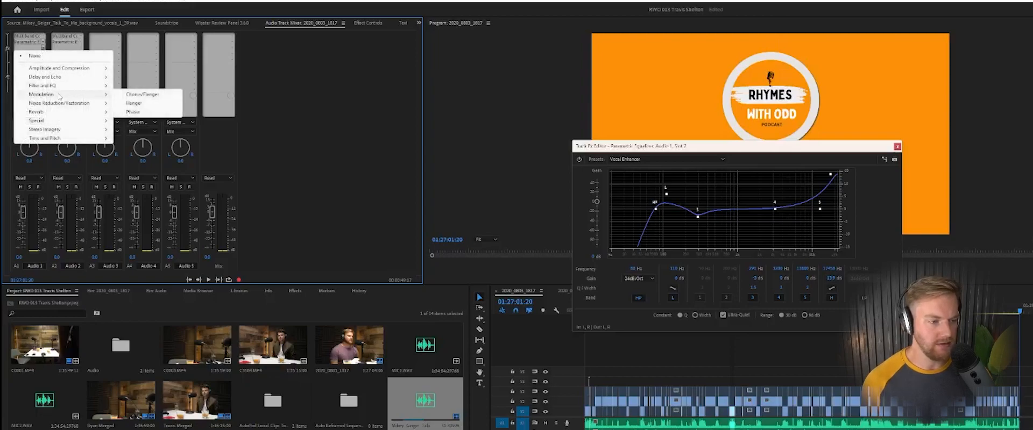
{"action": "mouse_move", "coordinate": [59, 103]}
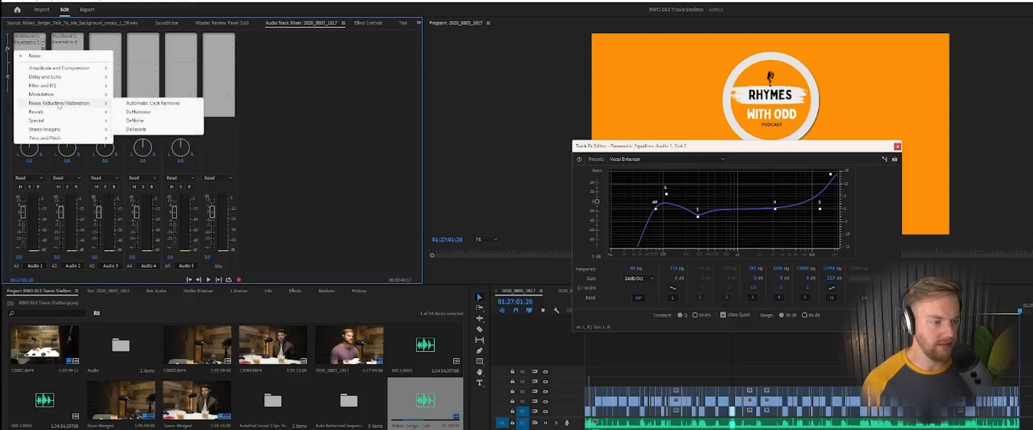
Add DeNoise to Audio 1, try Light Noise Reduction, settle on (Default), and play.
{"action": "left_click", "coordinate": [135, 120]}
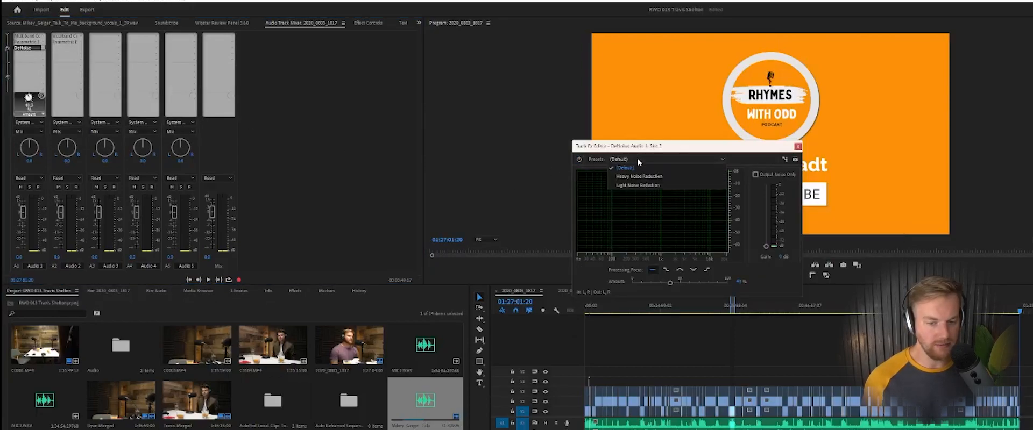
{"action": "left_click", "coordinate": [635, 185]}
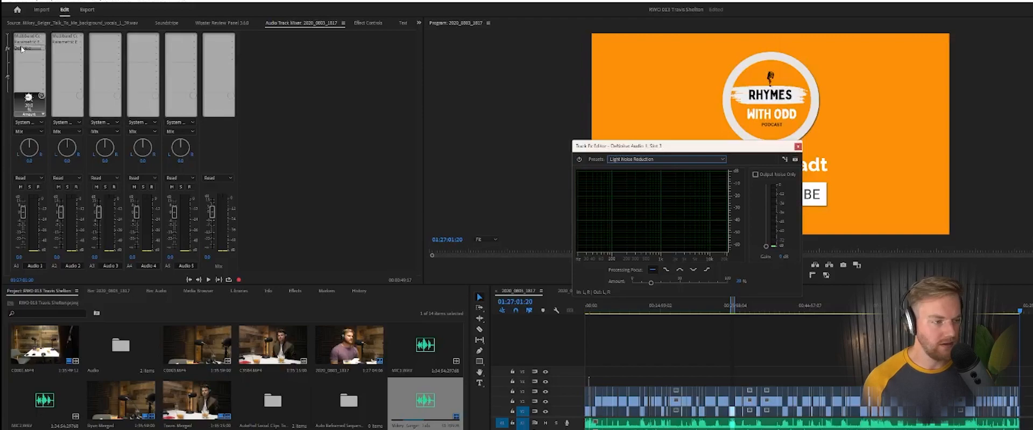
{"action": "left_click", "coordinate": [797, 146]}
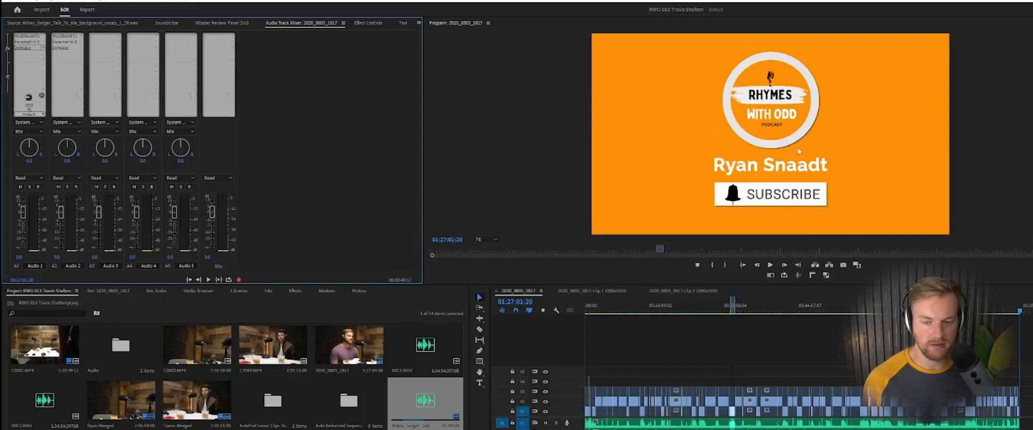
{"action": "left_click", "coordinate": [758, 314]}
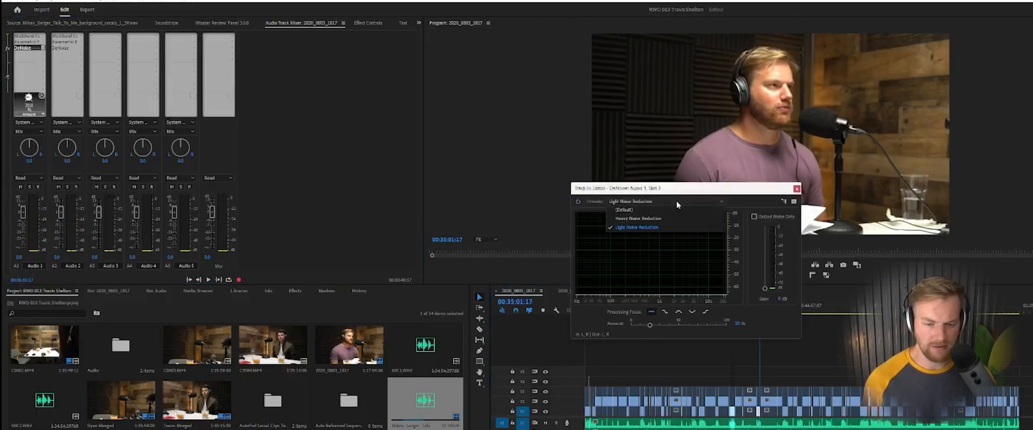
{"action": "left_click", "coordinate": [623, 209]}
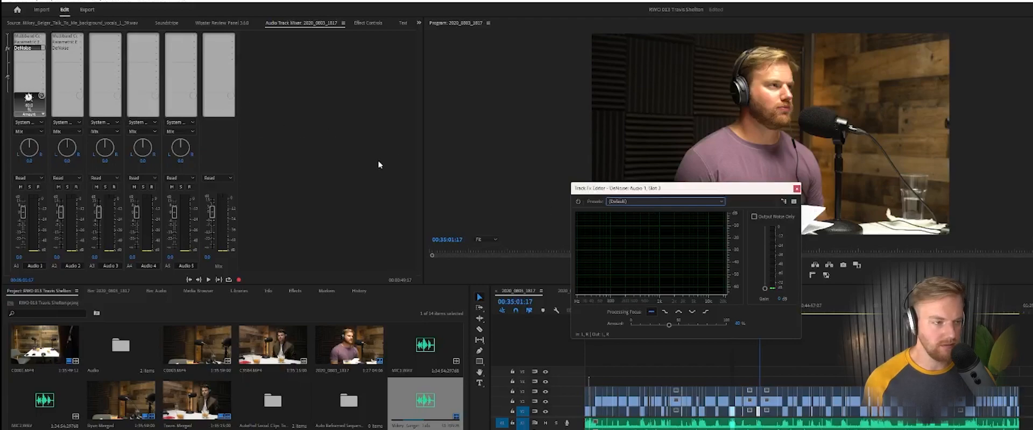
{"action": "left_click", "coordinate": [208, 279]}
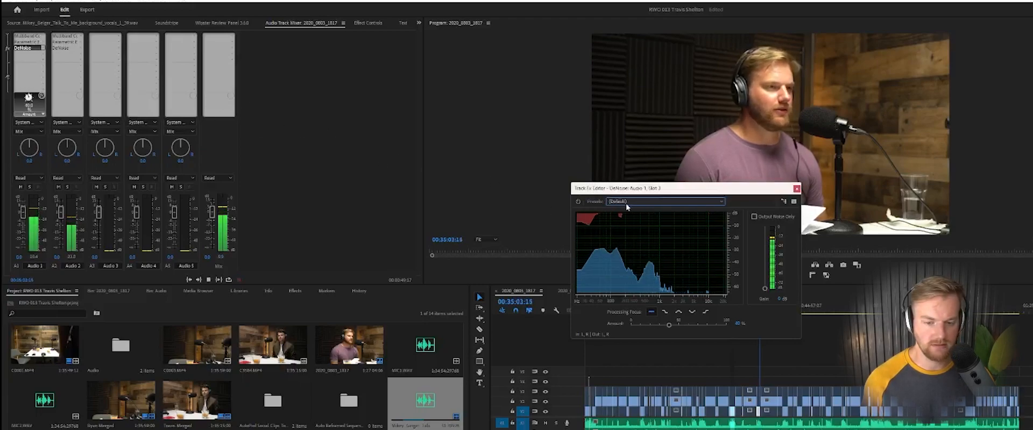